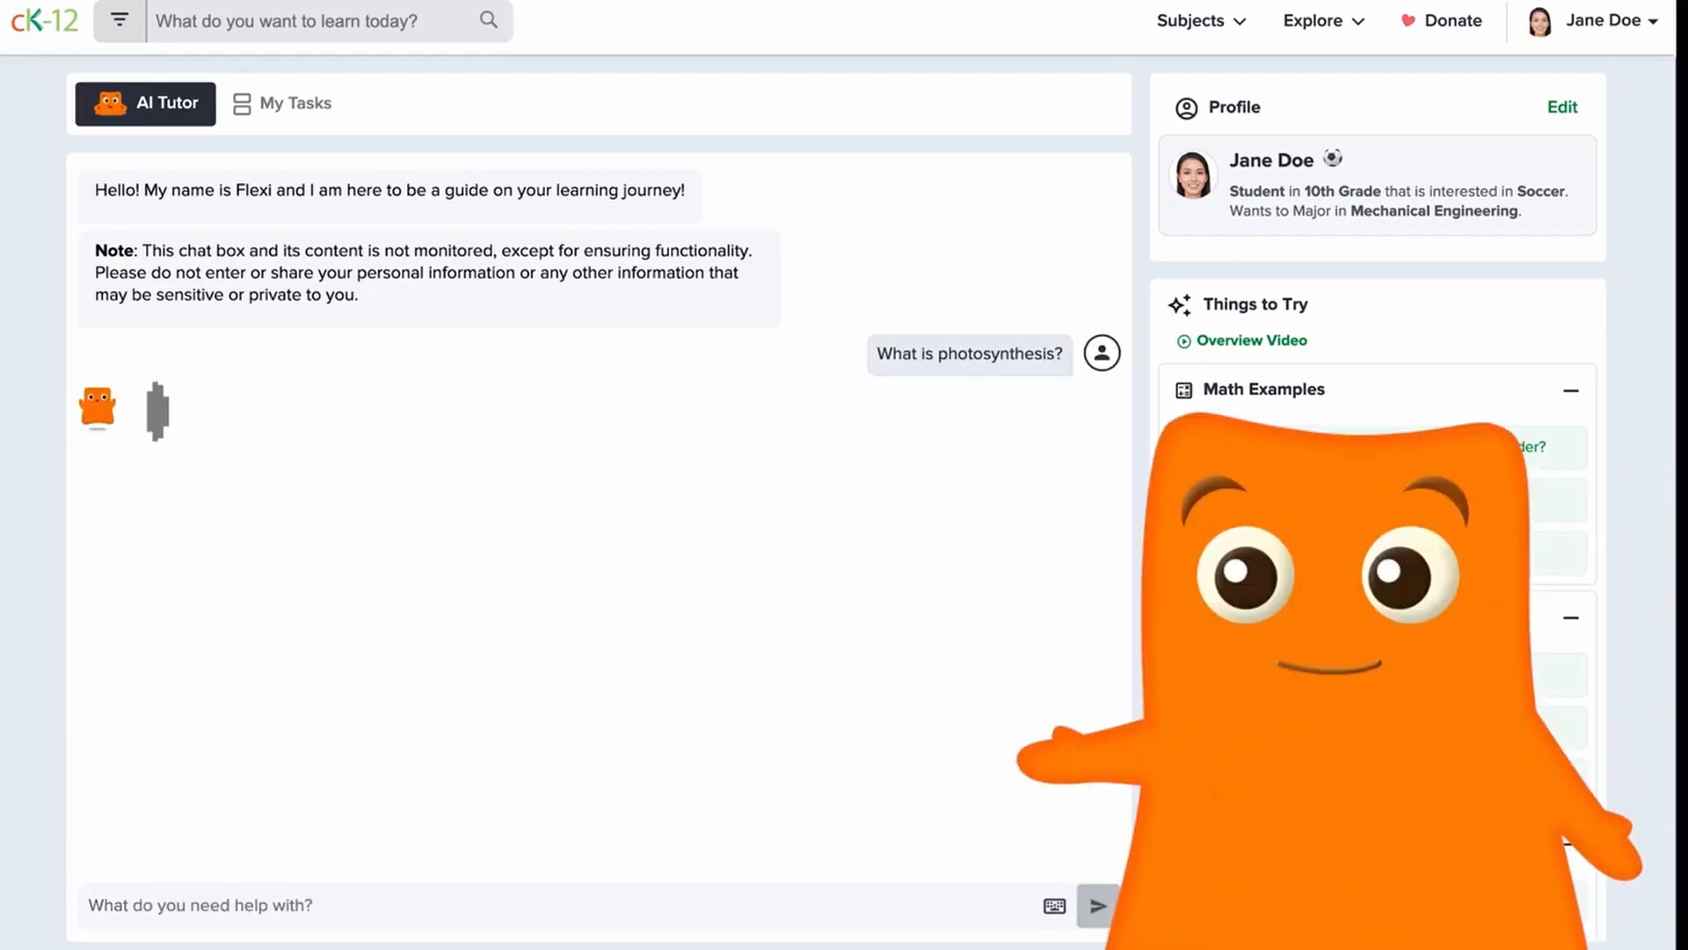
Step: Bring up the clarification options on Flexi's photosynthesis answer via its three-dot menu
click(1094, 906)
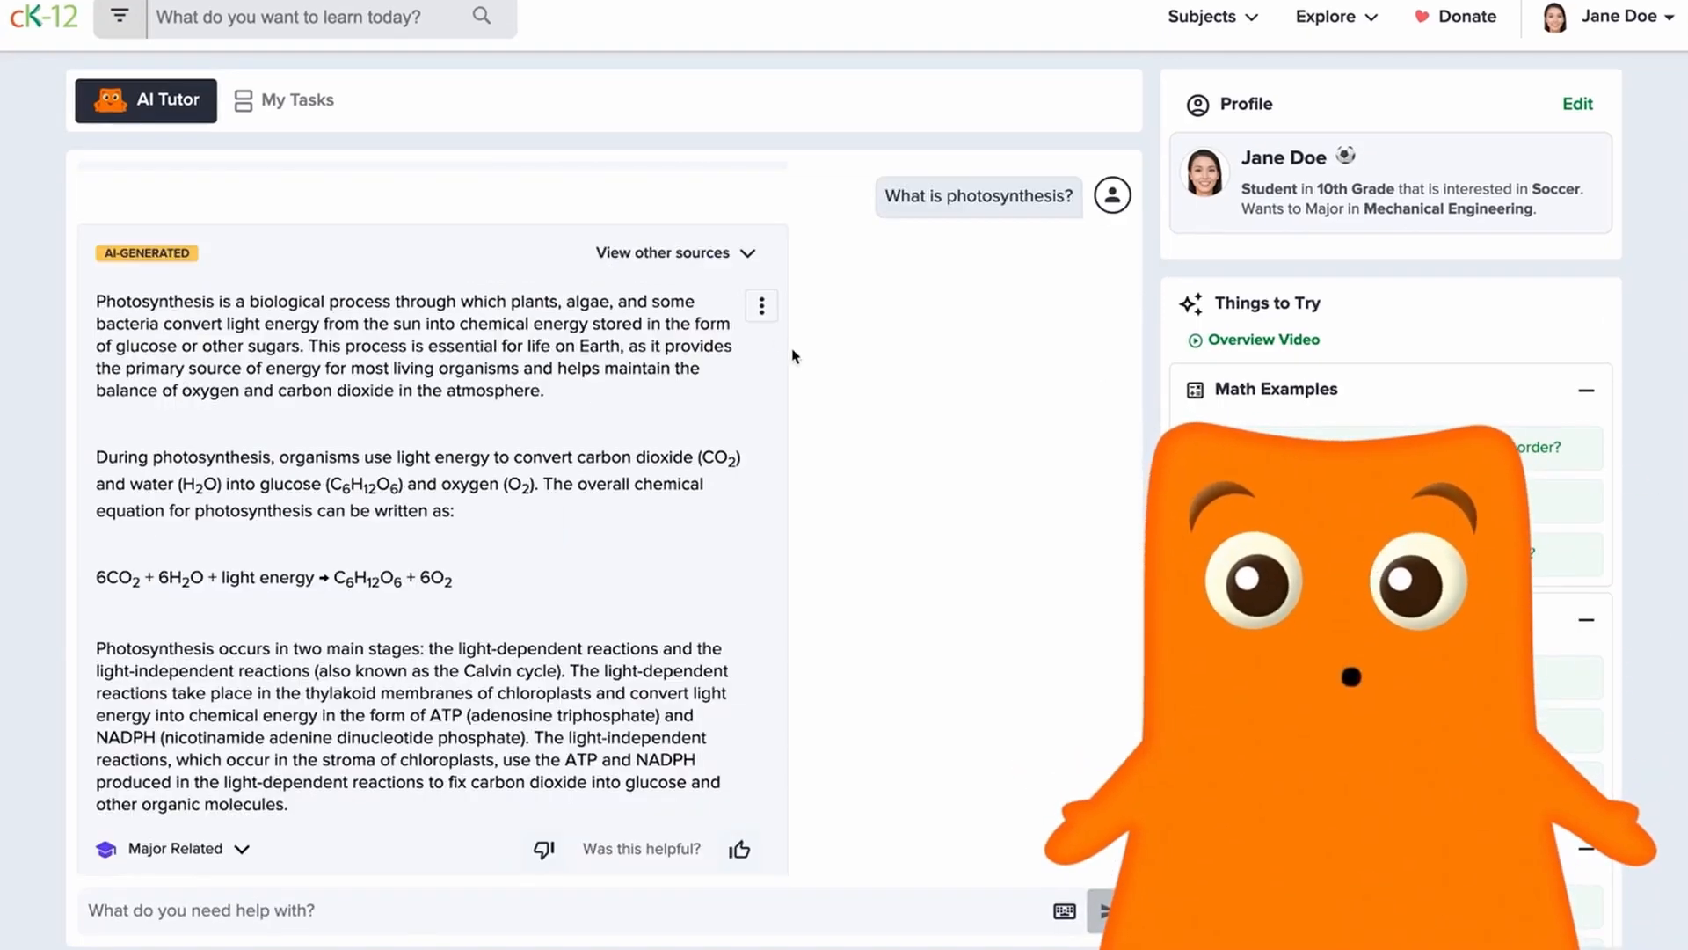
click(761, 306)
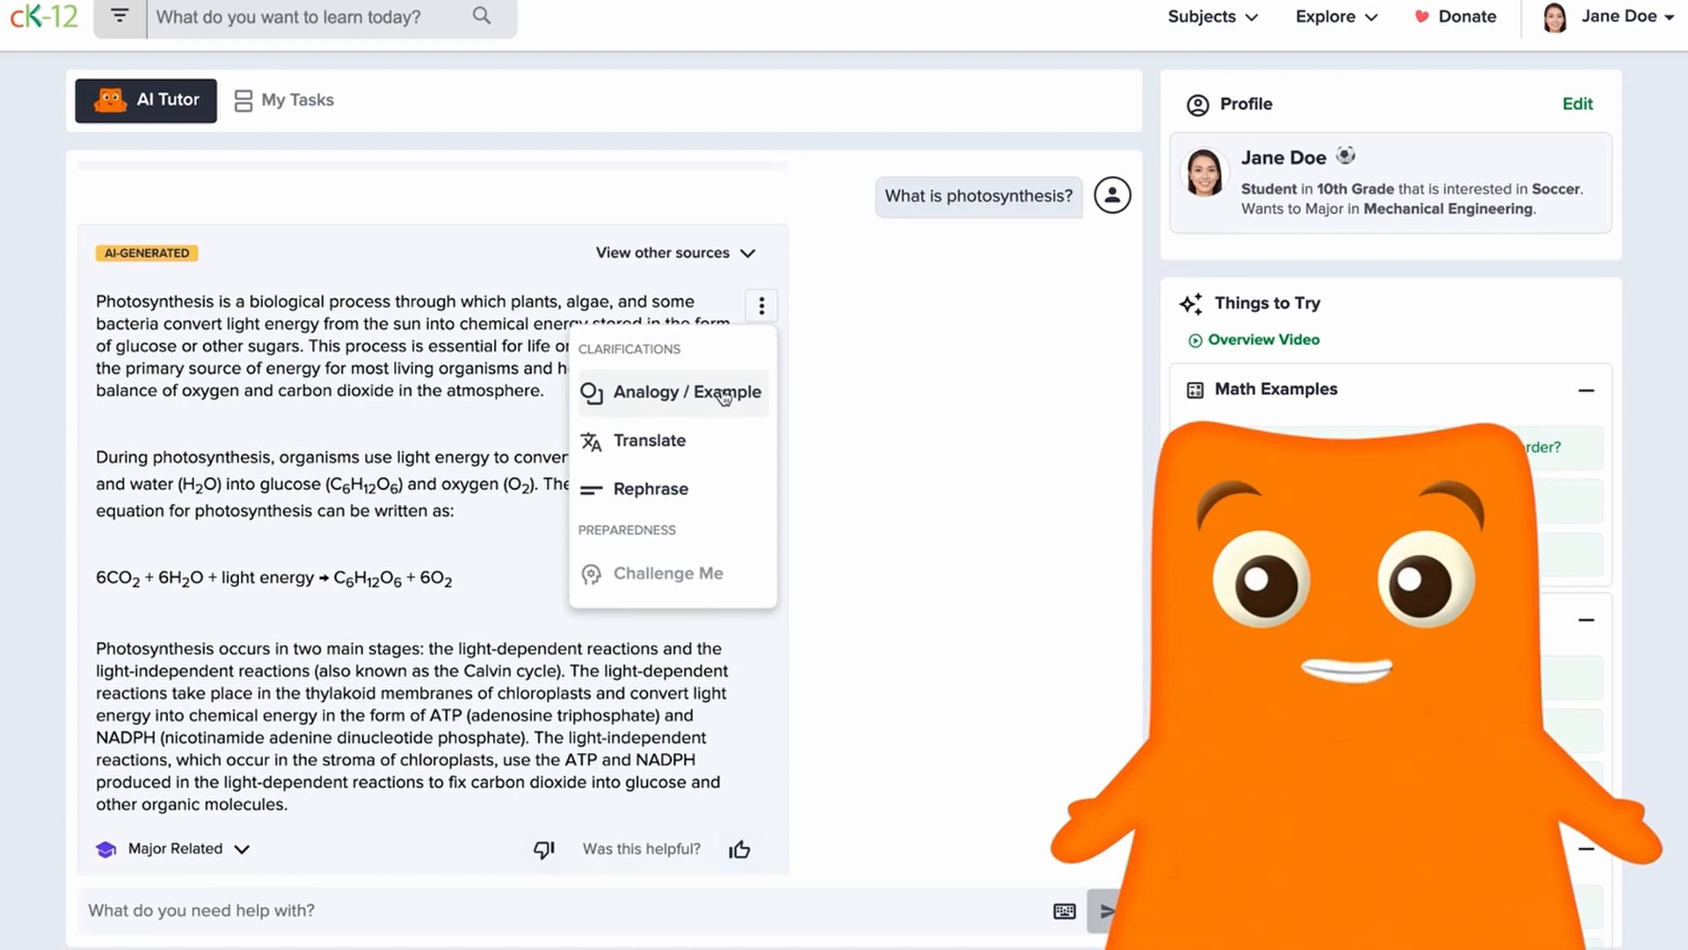
Step: Rephrase the photosynthesis answer, then regenerate it with the More Detailed option
click(661, 391)
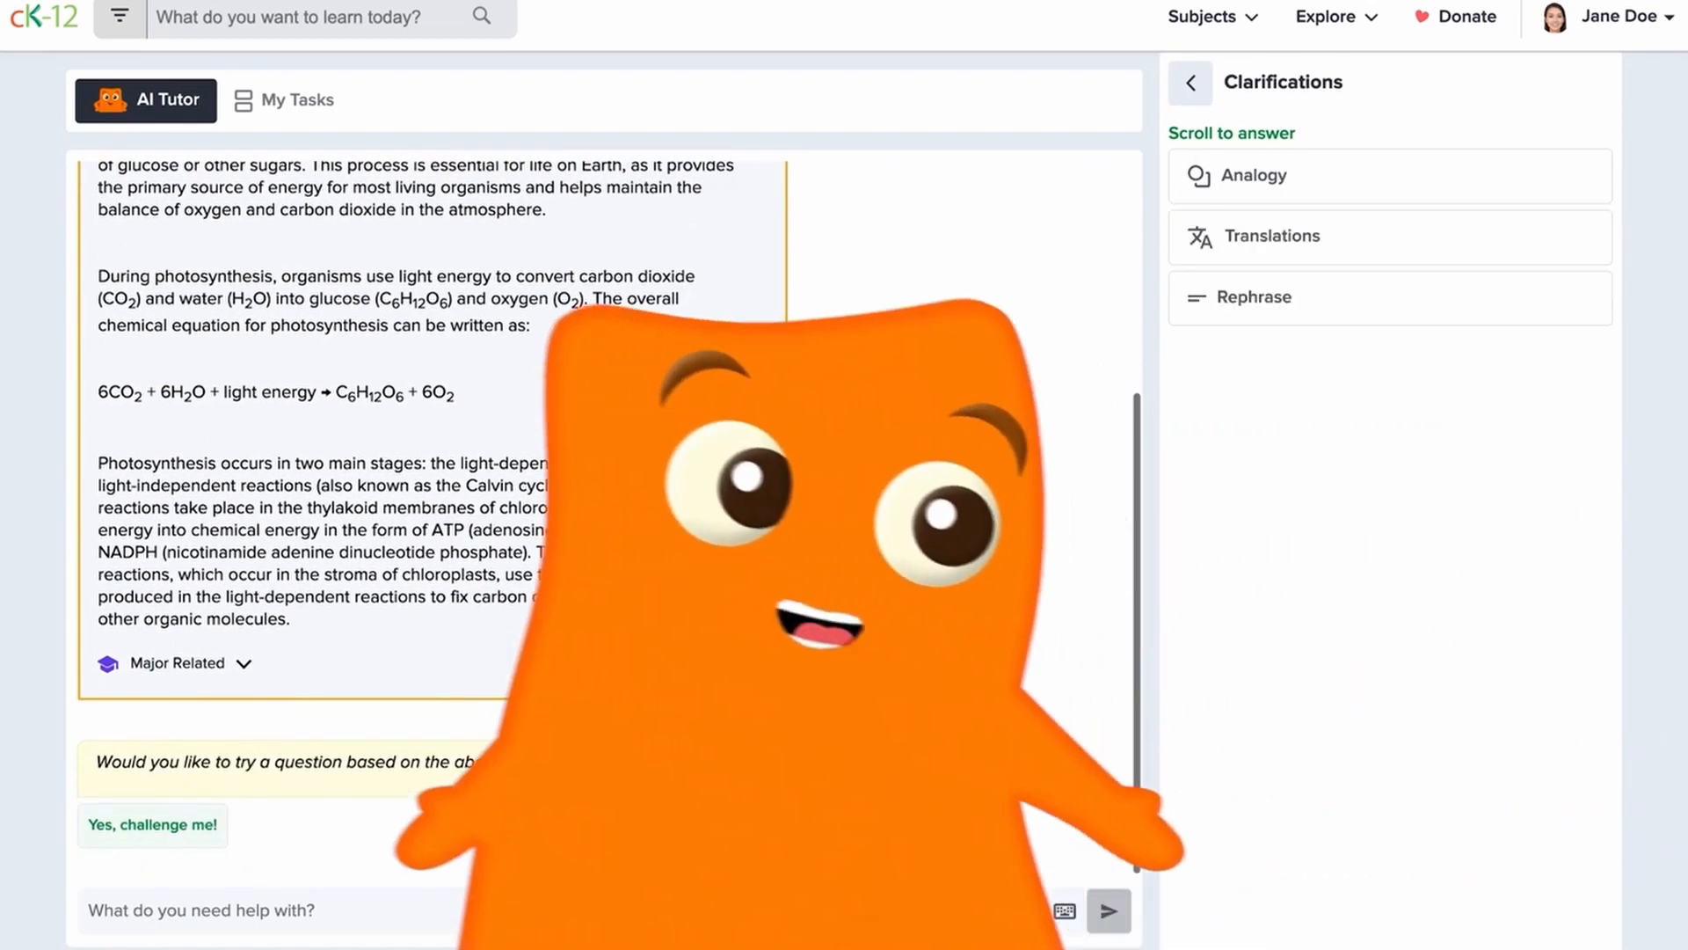
click(1253, 176)
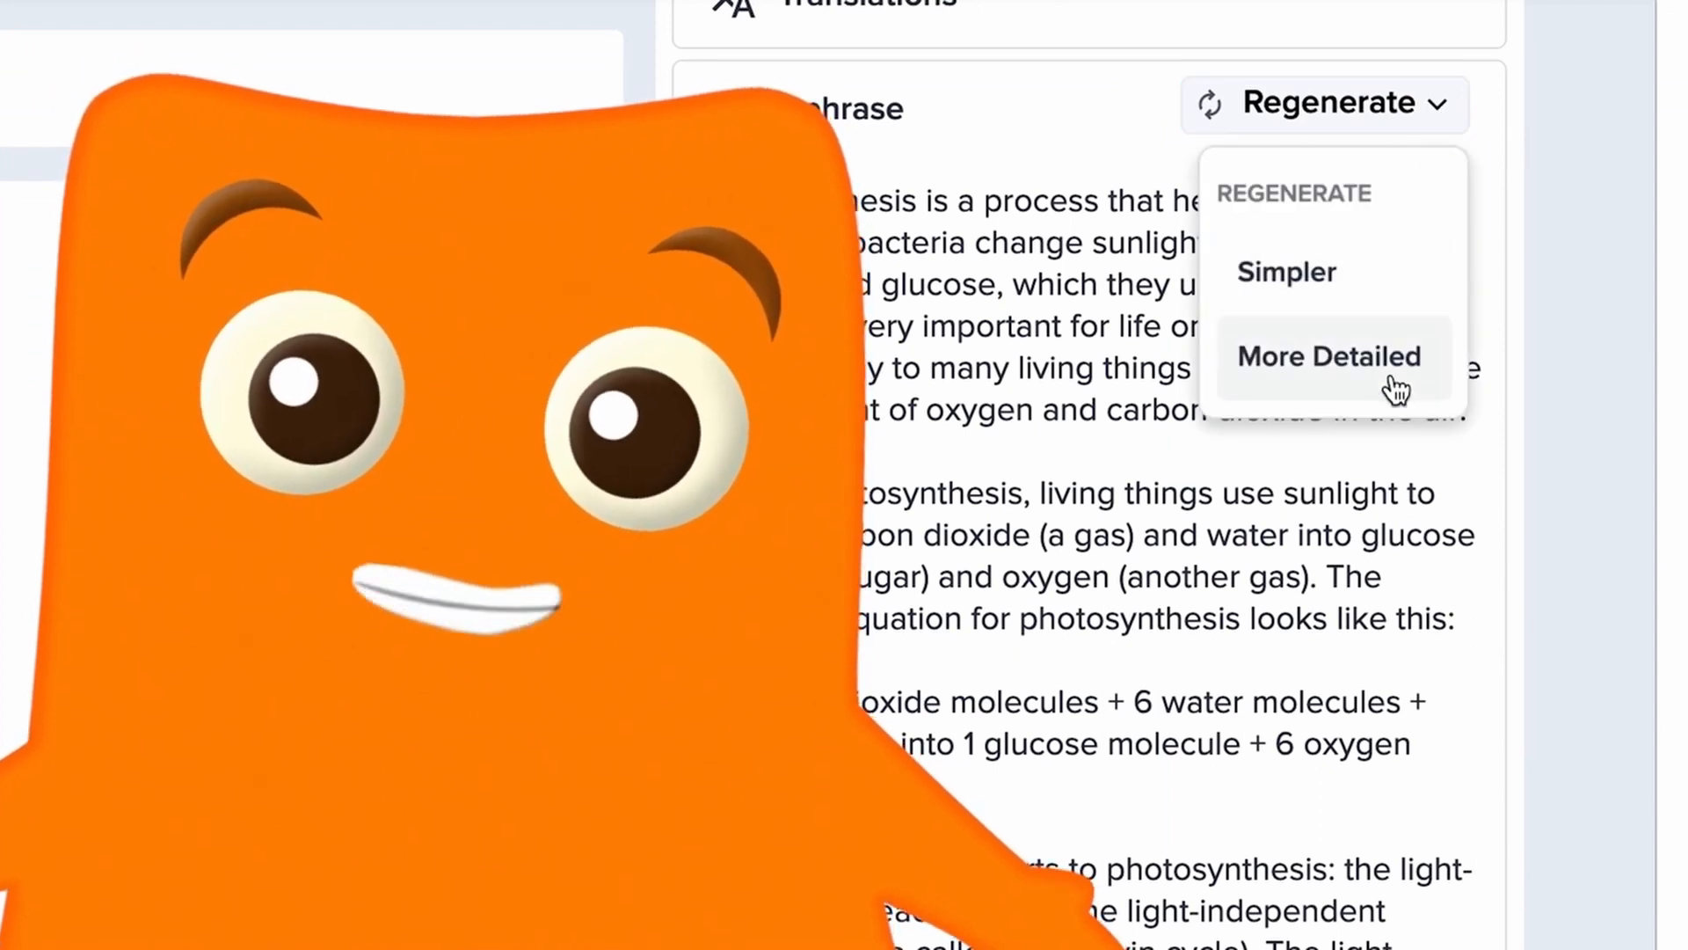
click(1329, 356)
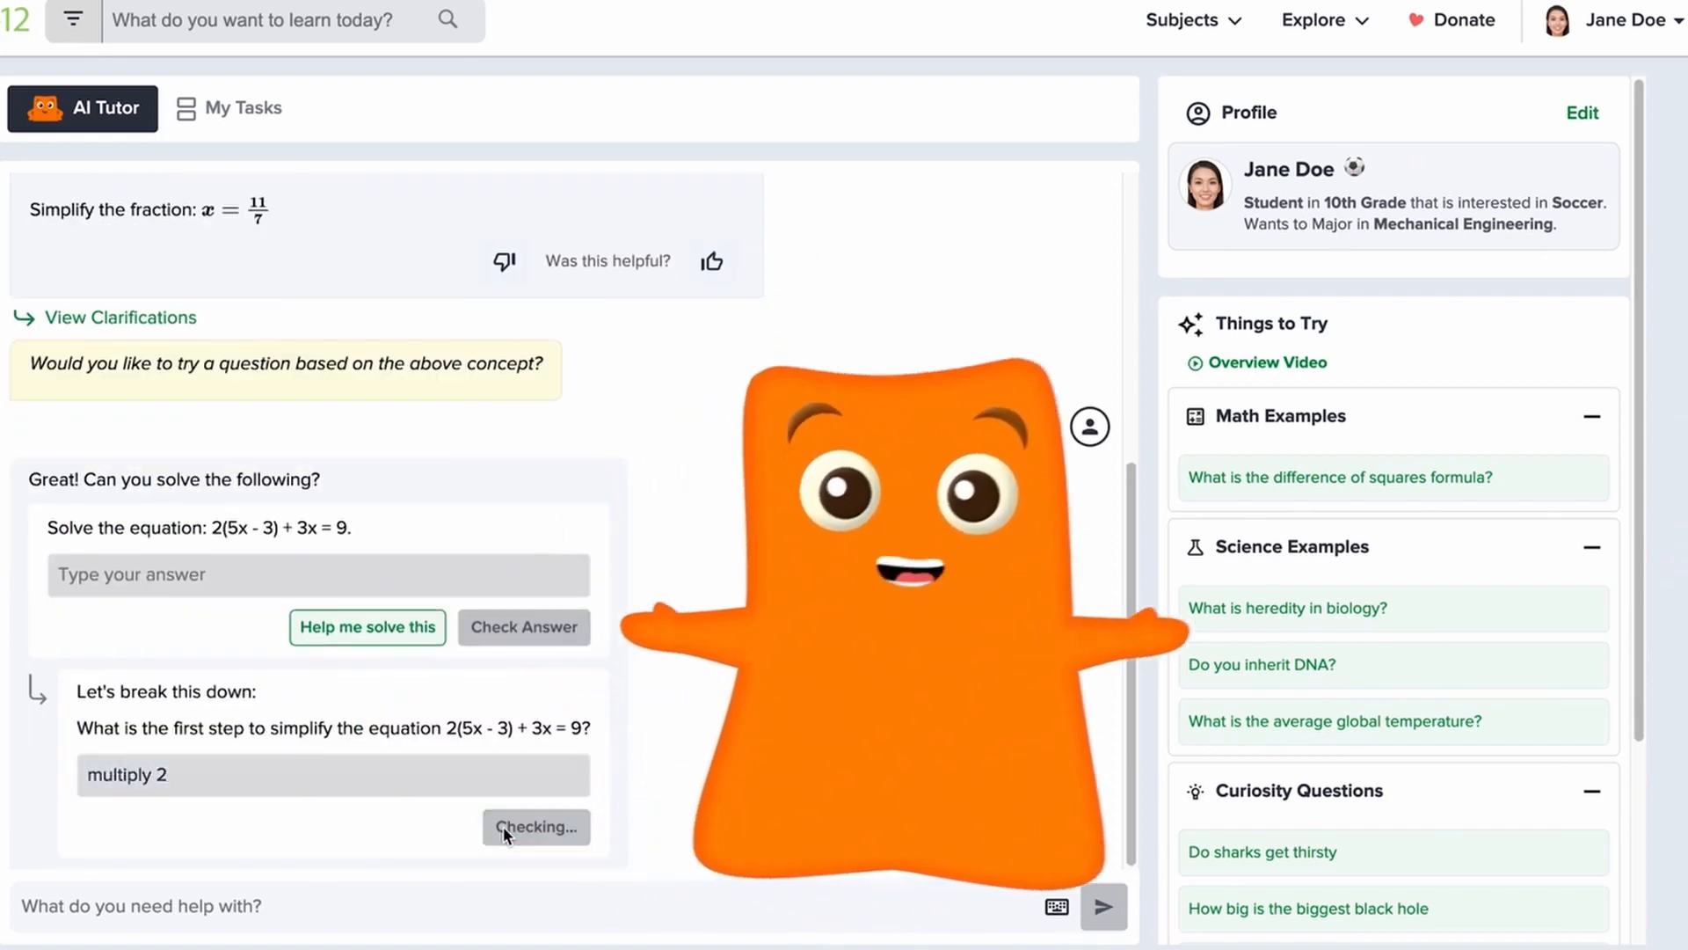
Step: Submit 'multiply 2' as the first step of solving 2(5x - 3) + 3x = 9
click(537, 827)
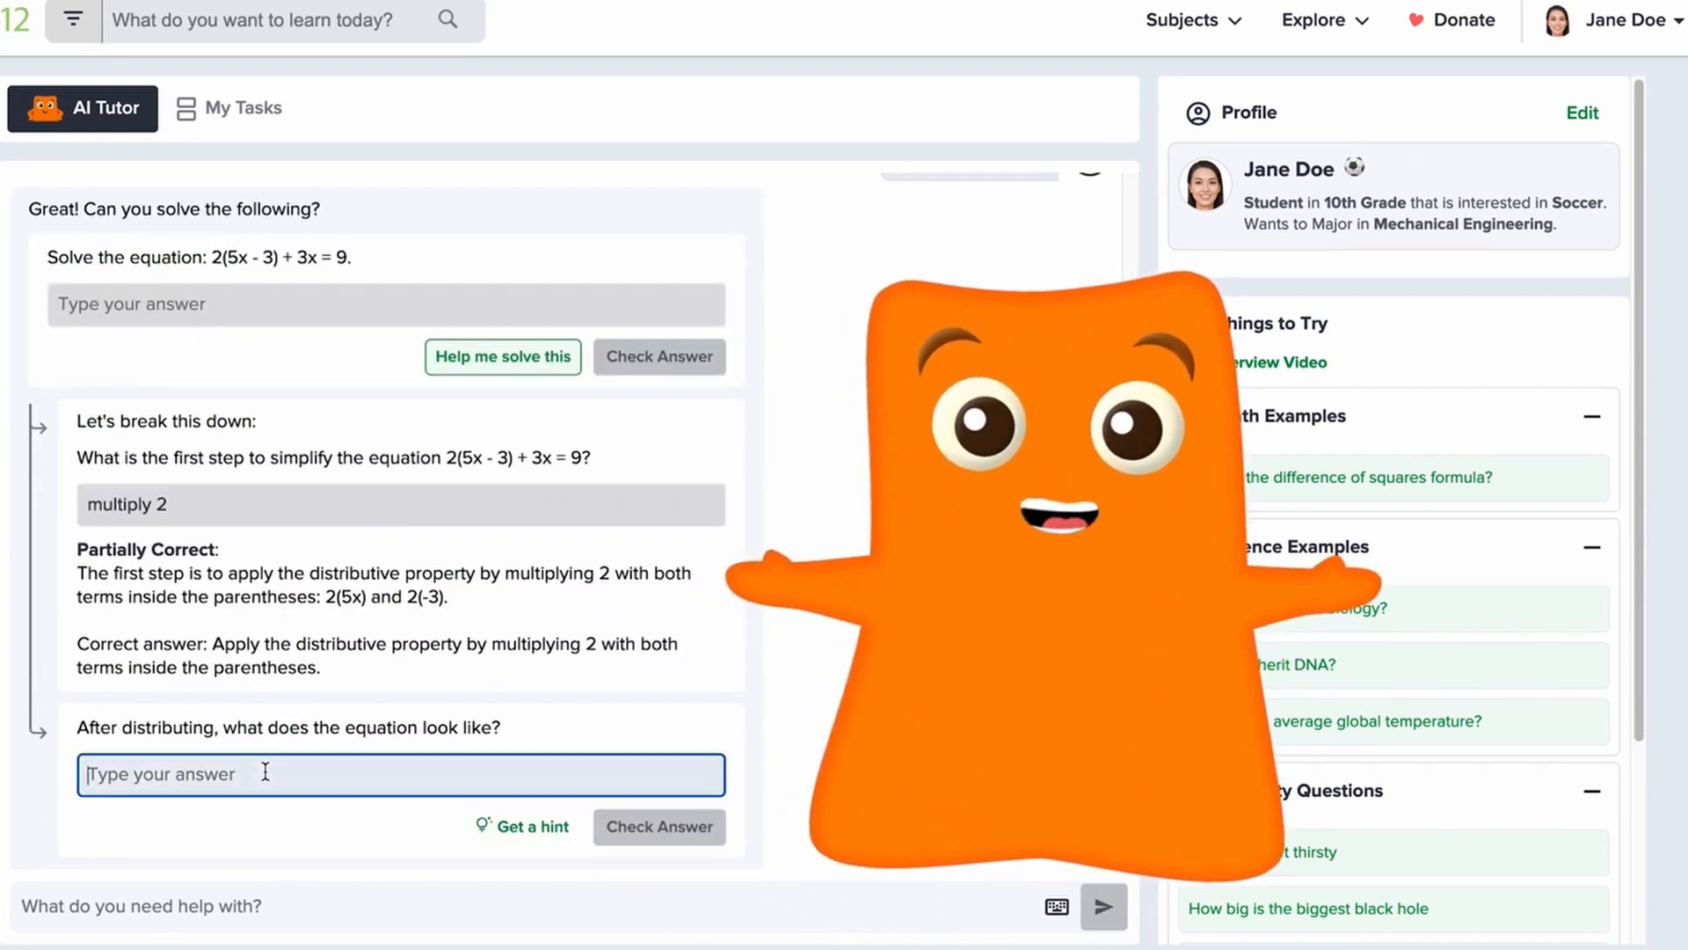